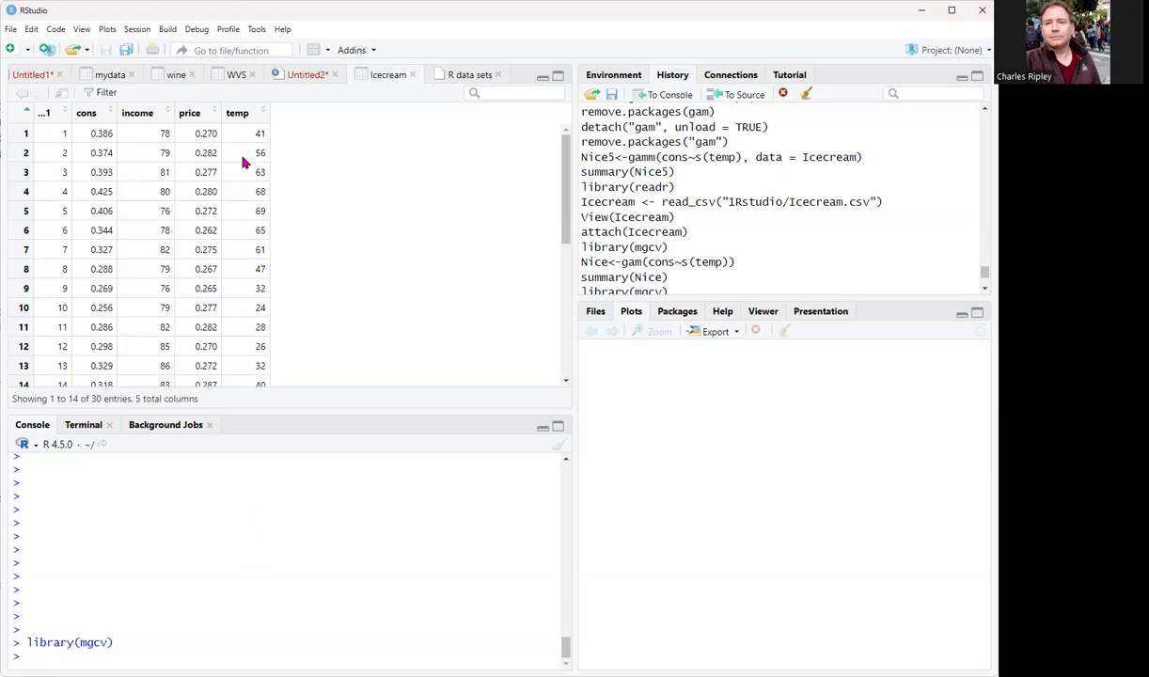
mouse_move(302, 141)
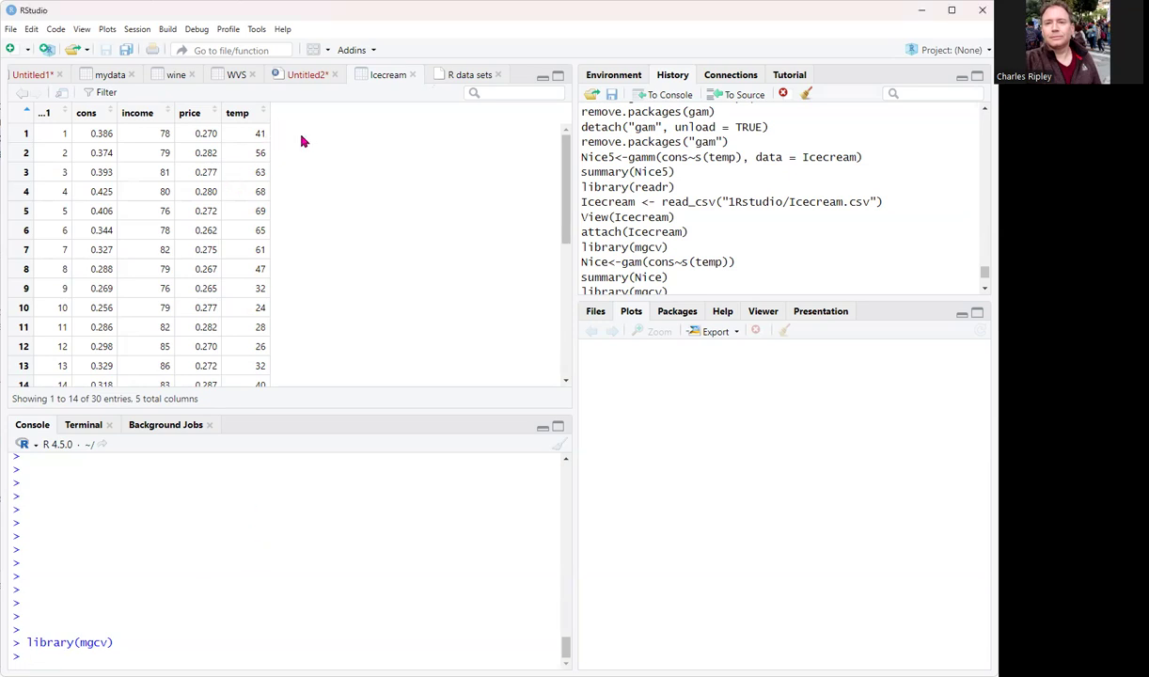
mouse_move(549, 165)
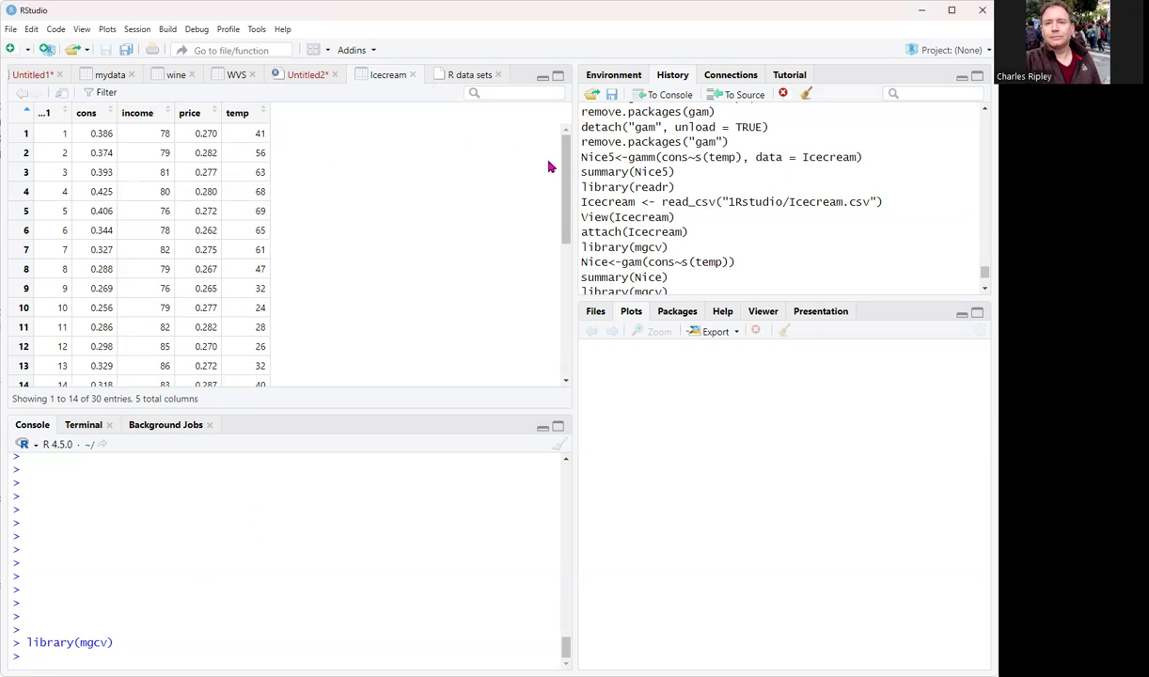
Step: Enter Eat_Ice<-gam(cons~s(temp), data=Icecream) in the console to fit the GAM
scroll(down, 3)
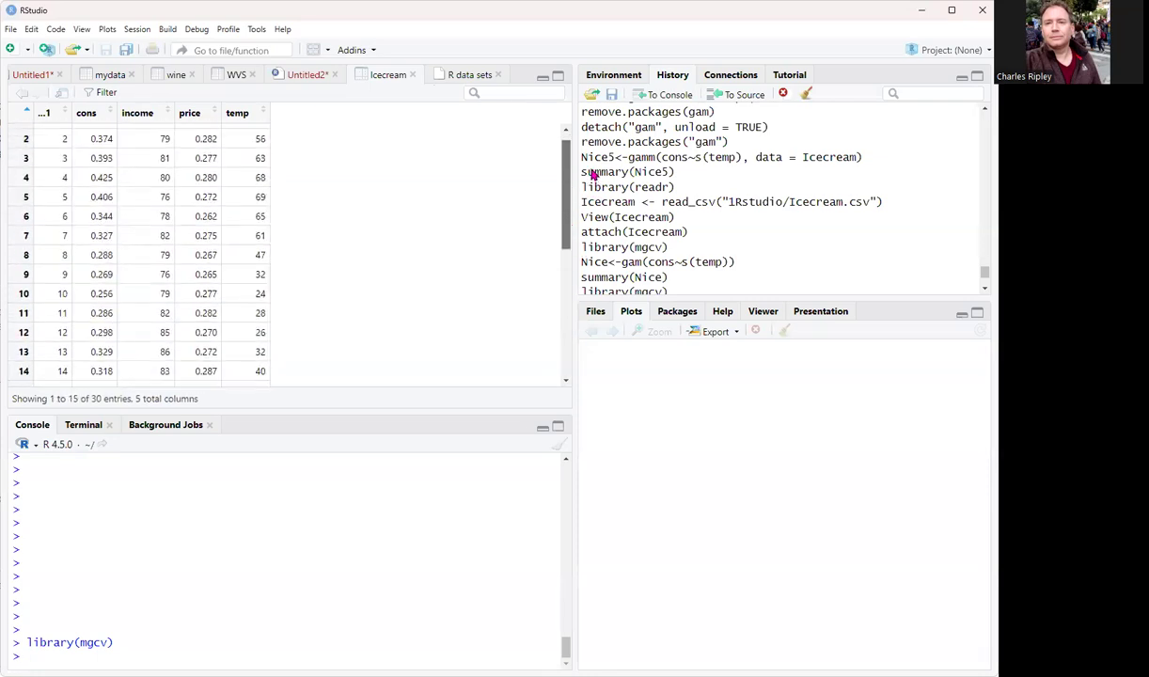
scroll(up, 3)
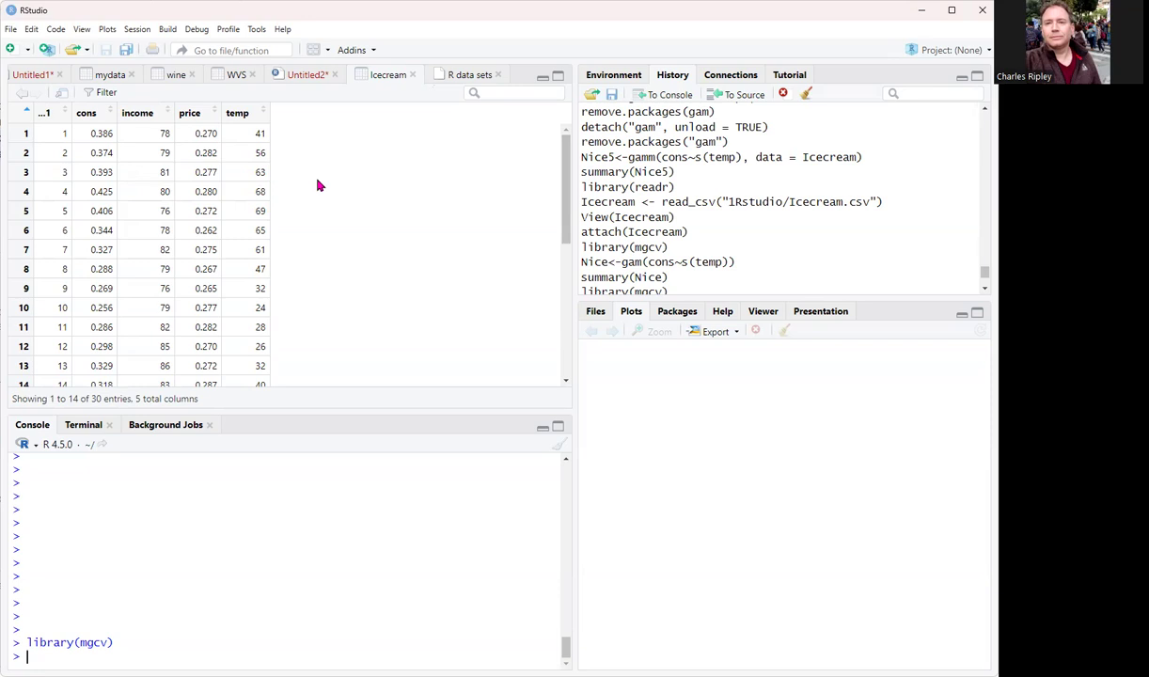
mouse_move(86, 121)
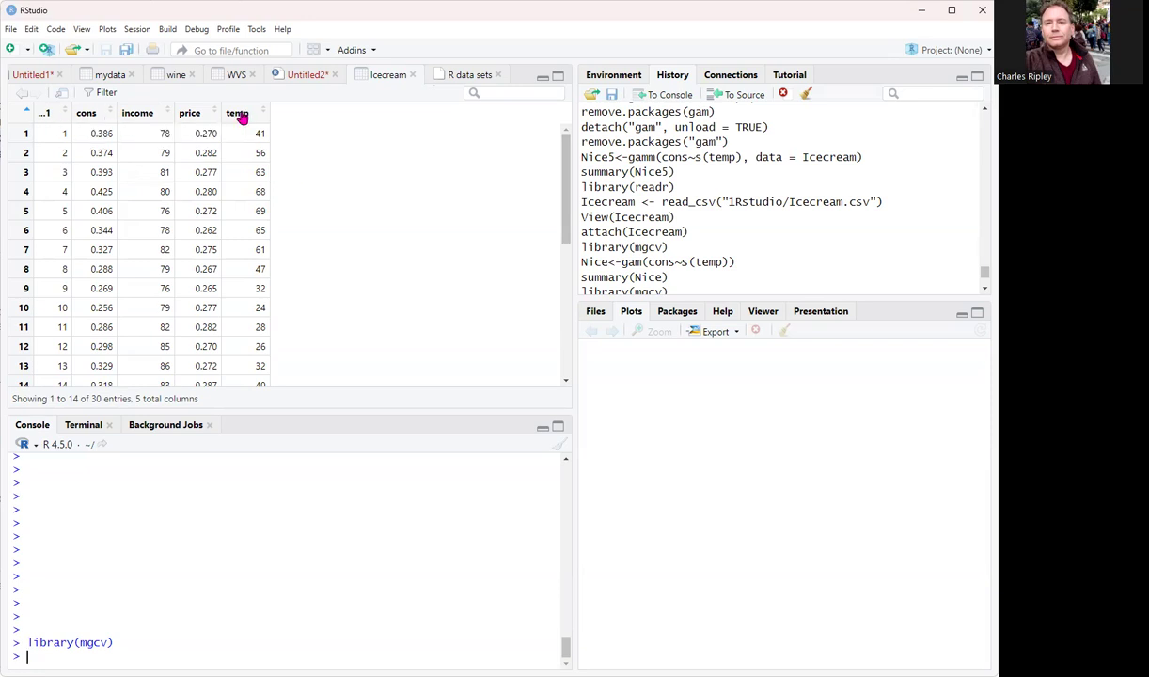
mouse_move(327, 235)
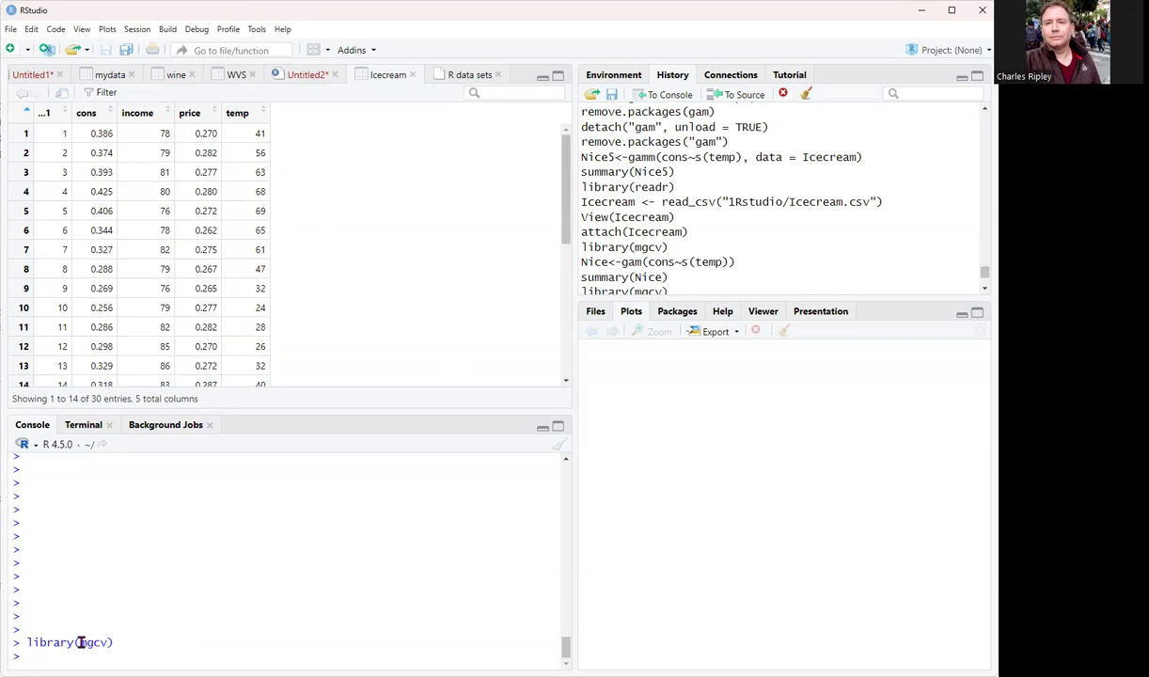
mouse_move(102, 659)
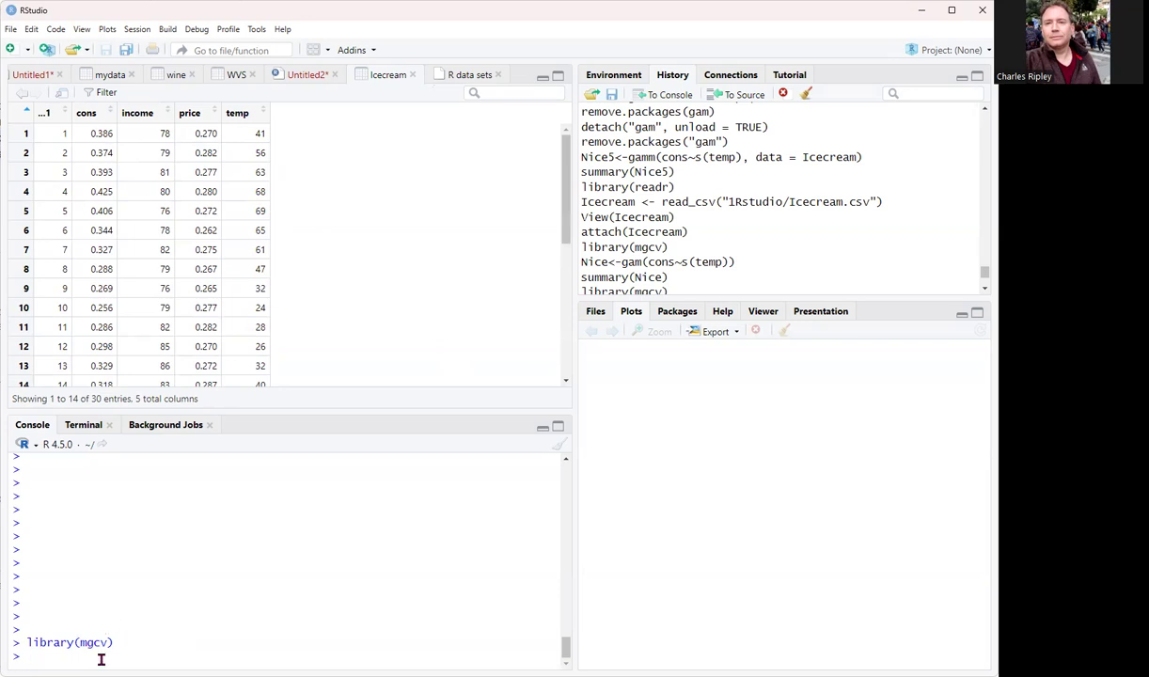
mouse_move(203, 620)
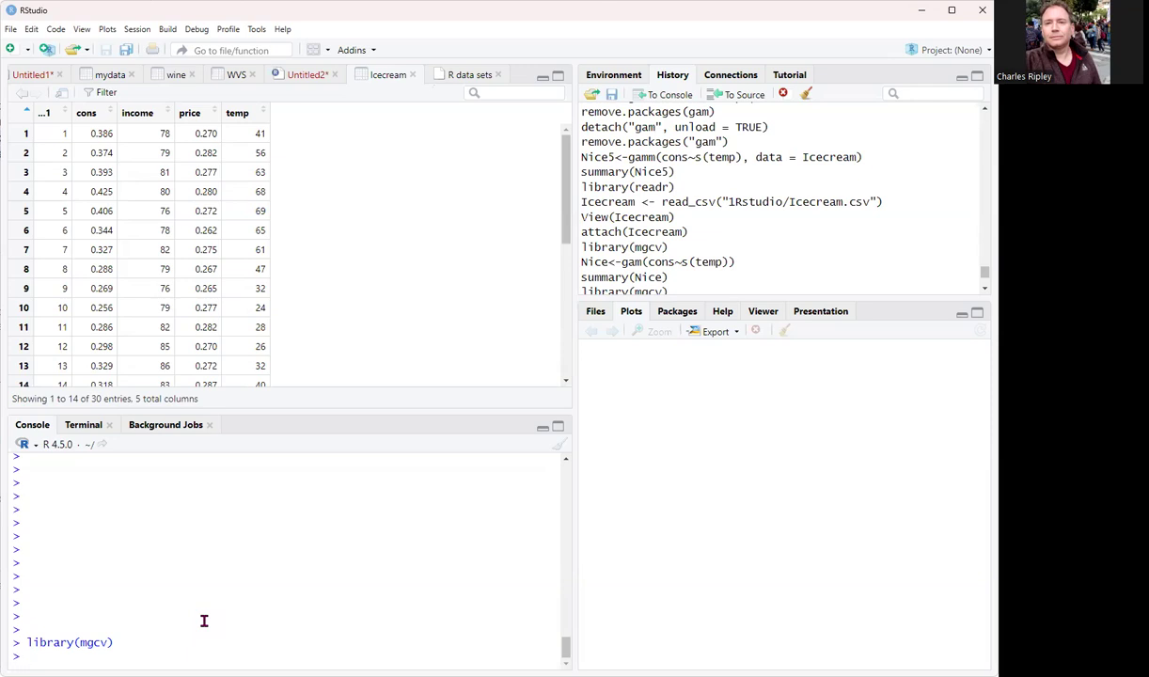
text(inst)
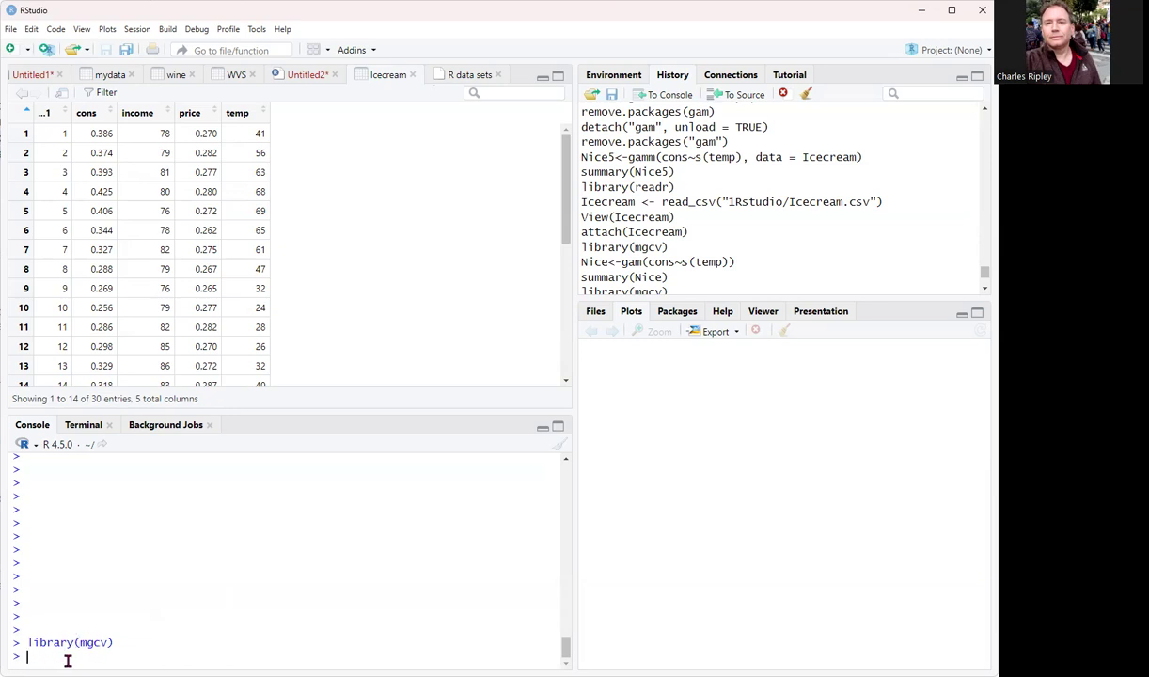
mouse_move(182, 598)
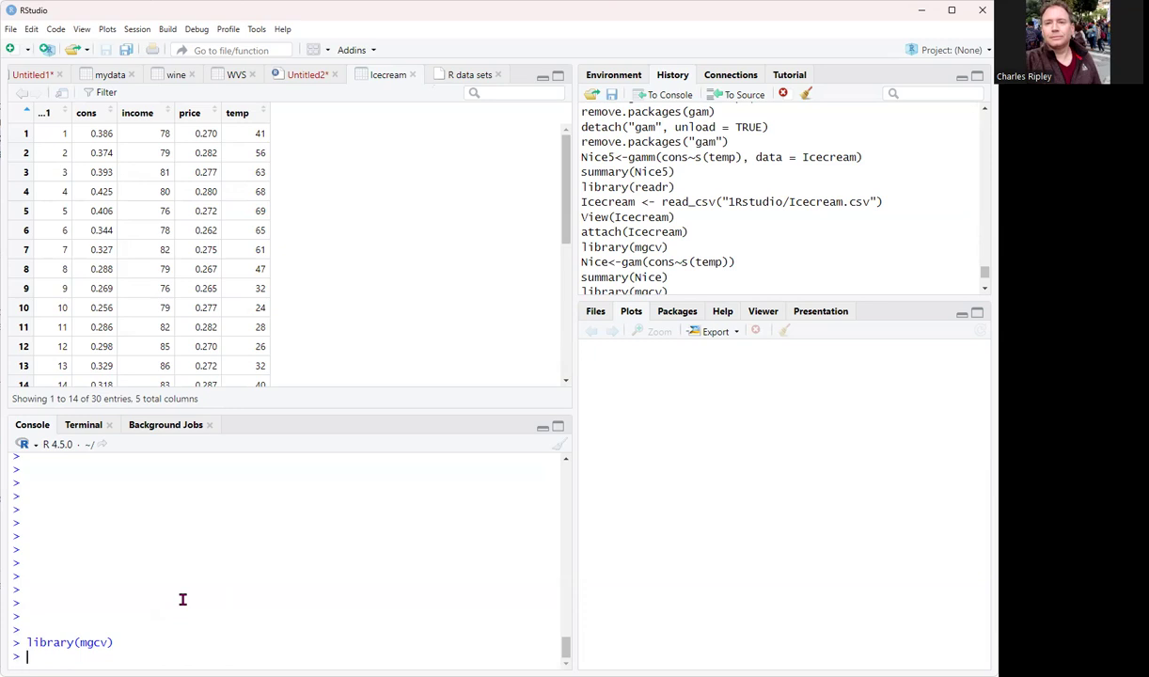
text(Ea)
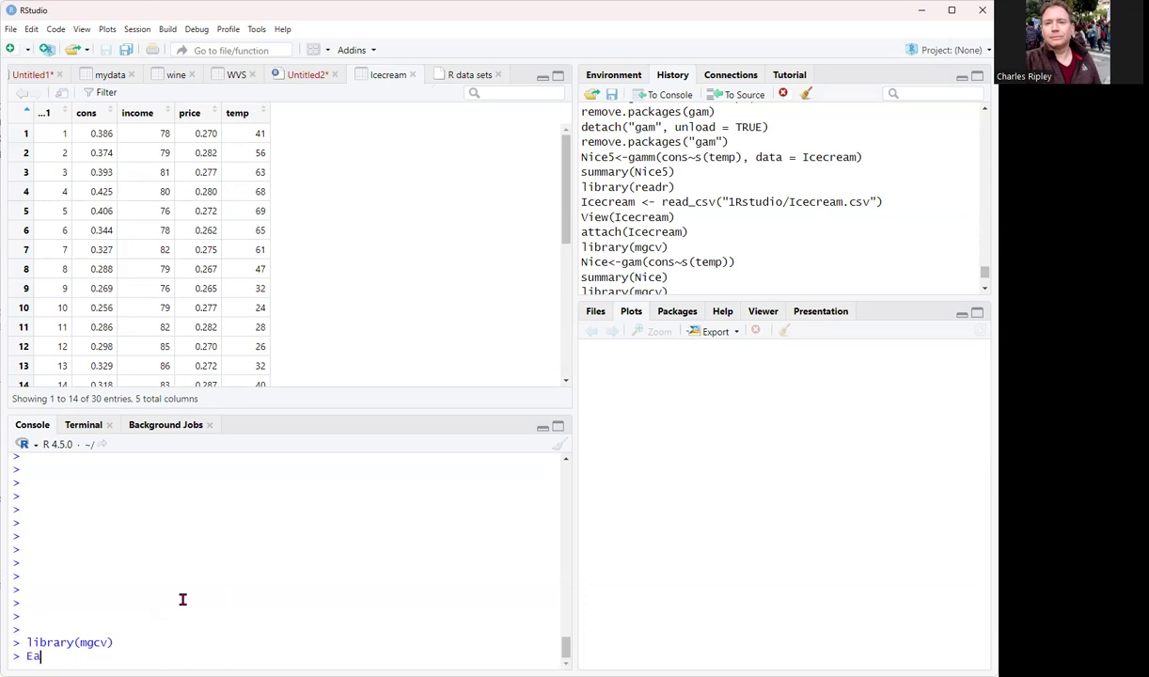
text(t_I)
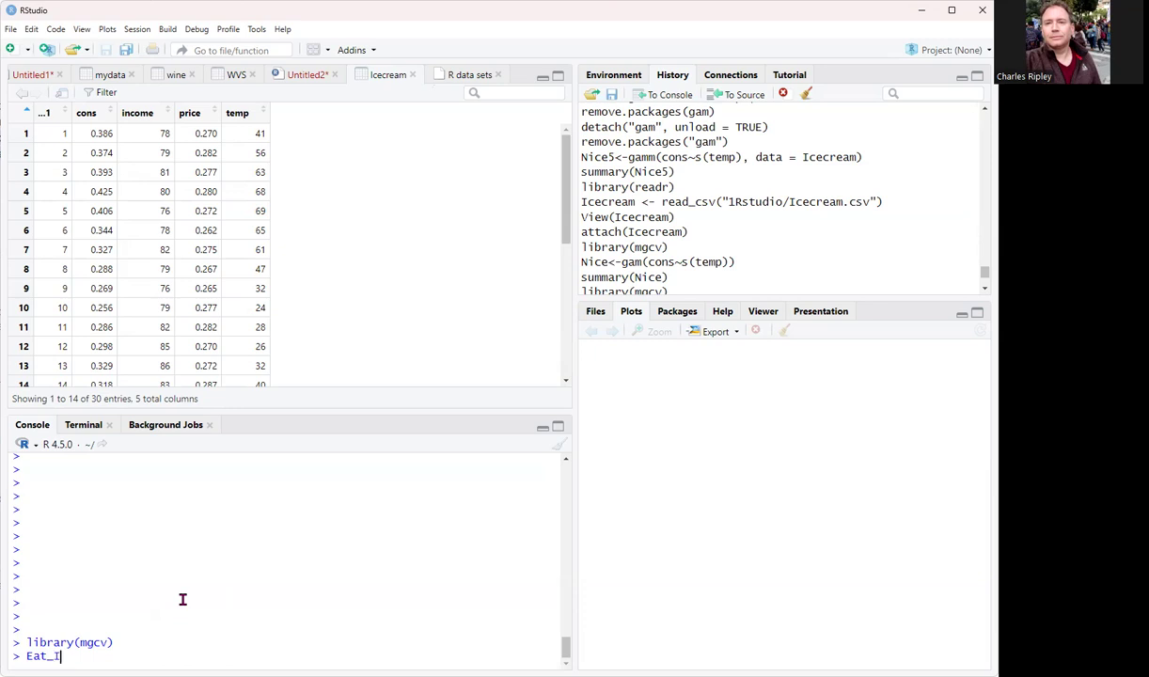
text(ce<-)
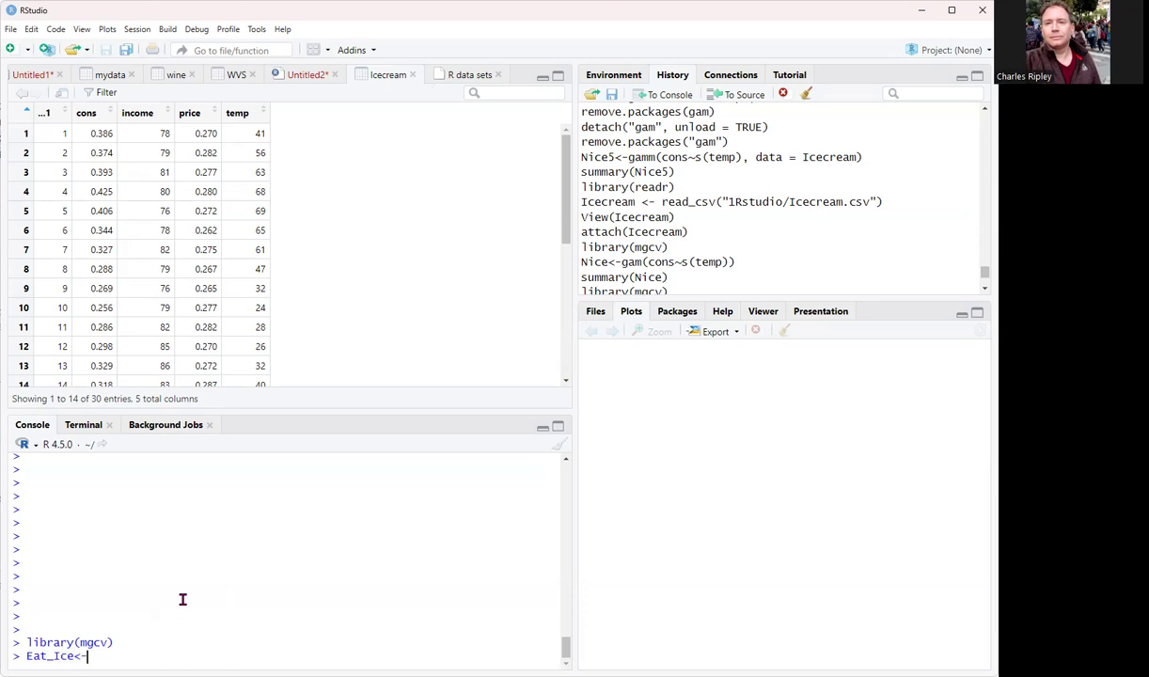
text(gam()
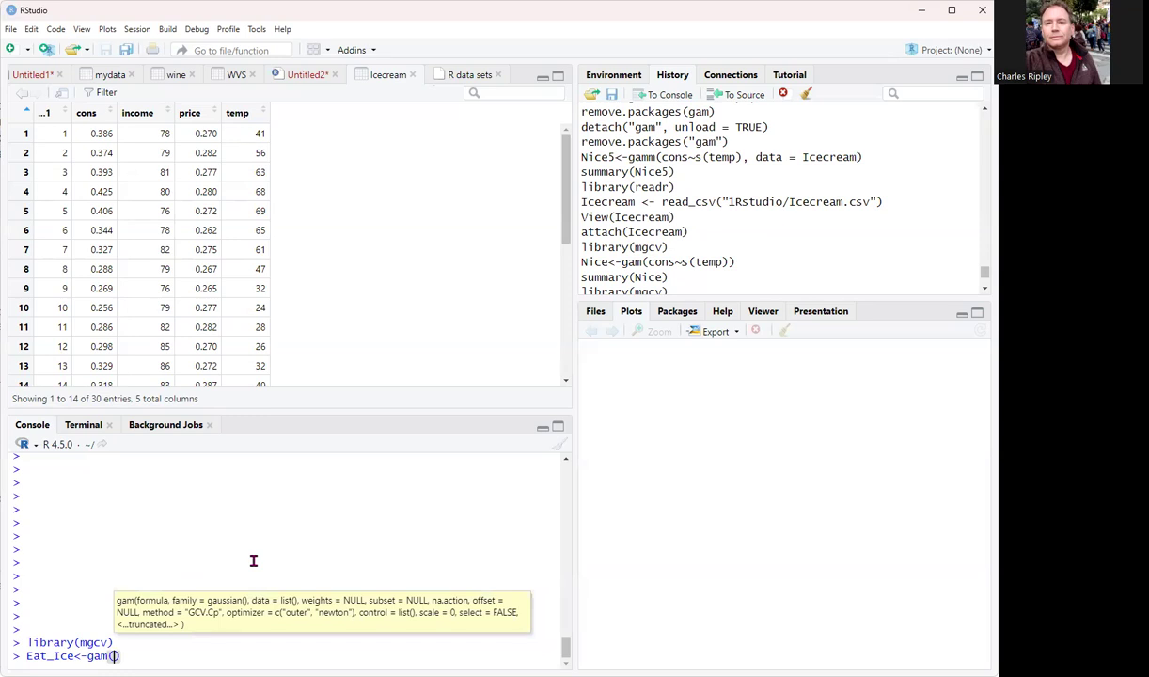
mouse_move(711, 263)
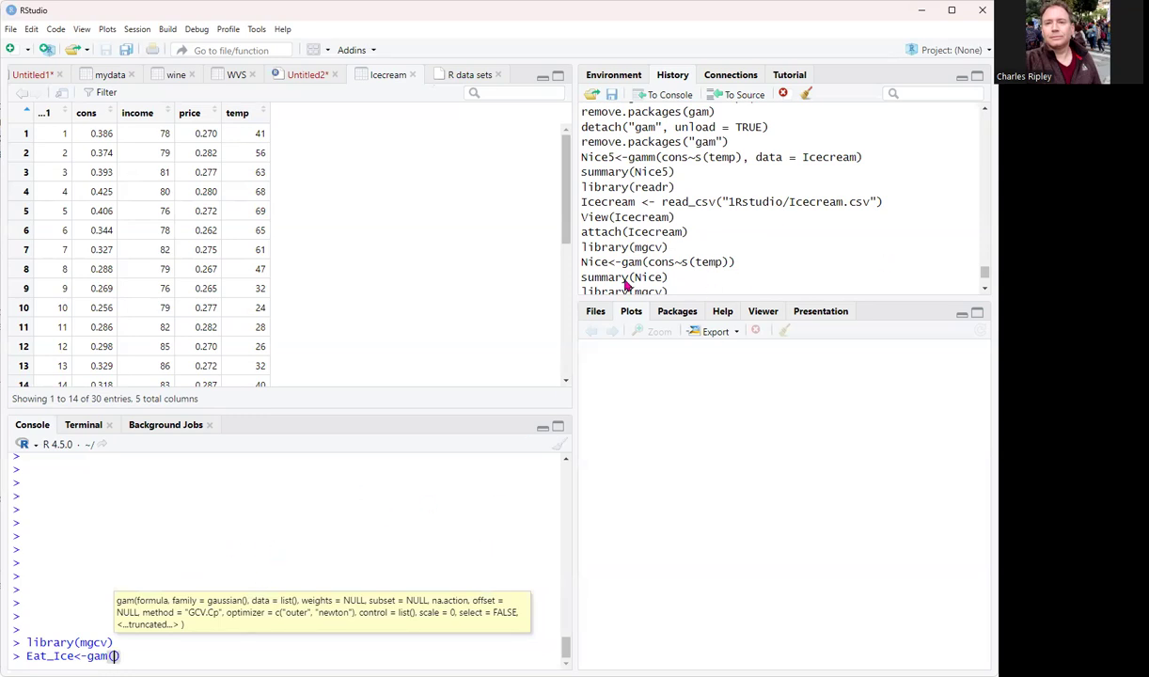
mouse_move(207, 572)
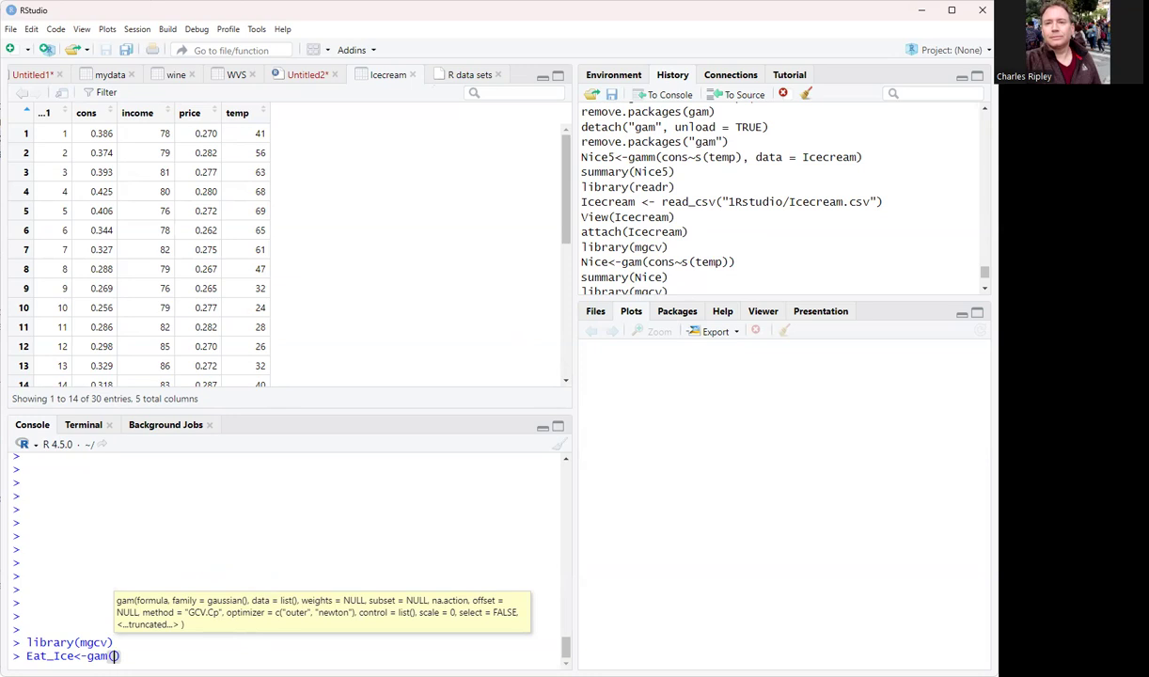
text(cons)
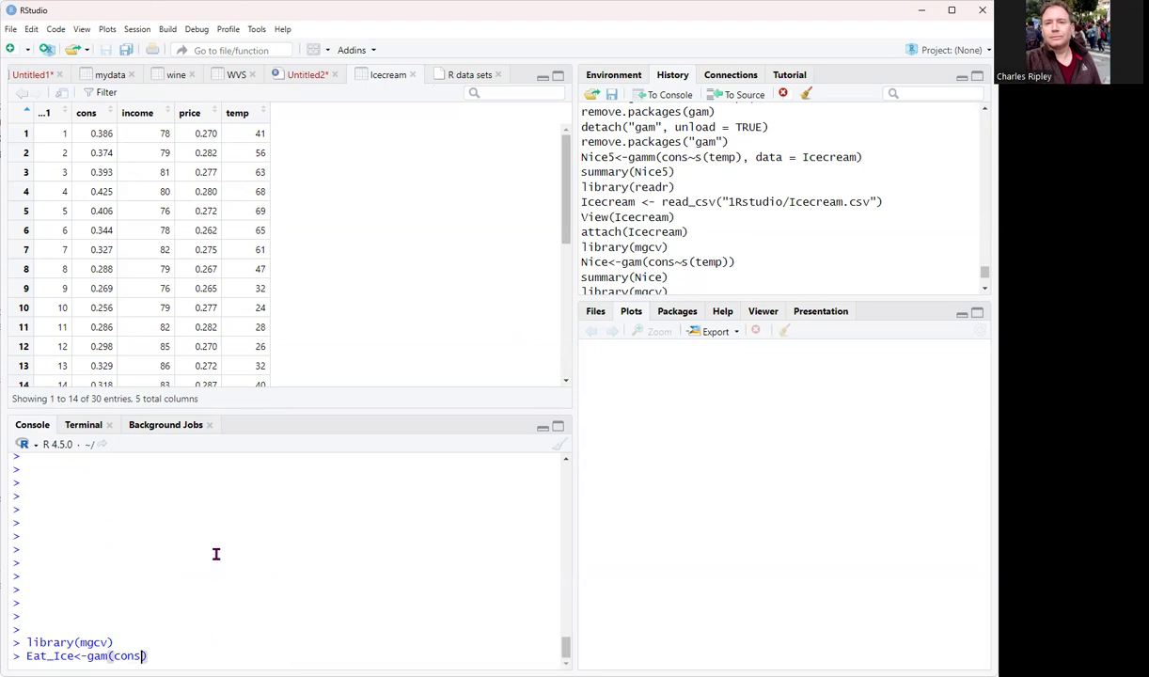
text(~)
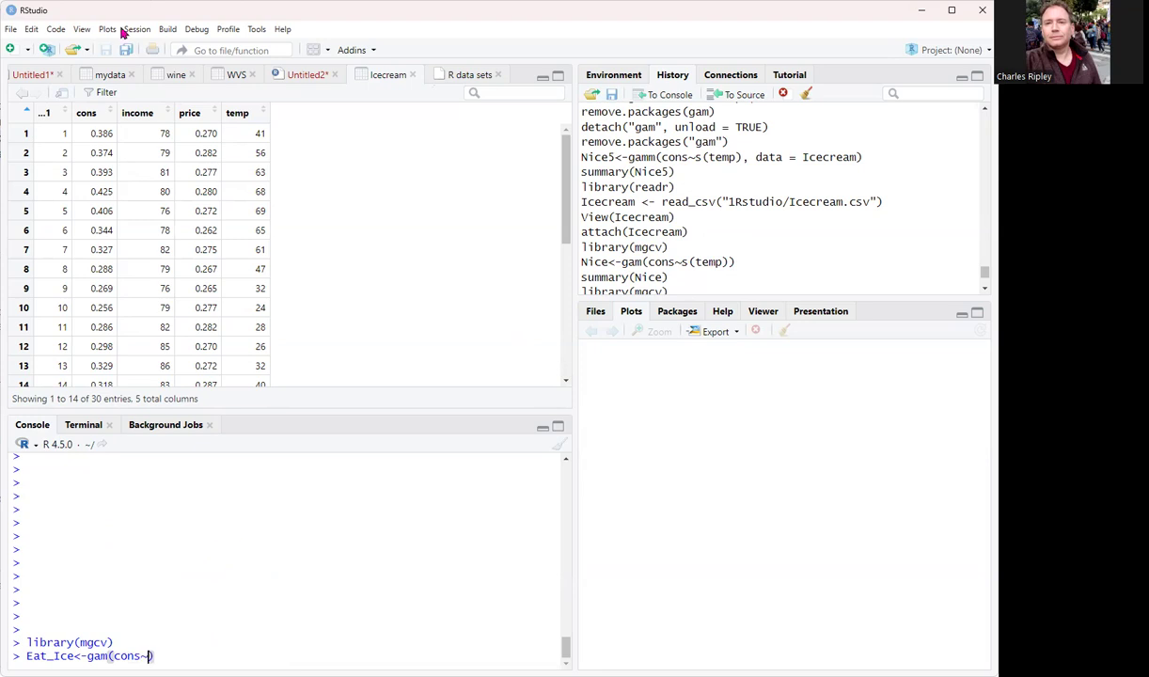
mouse_move(101, 23)
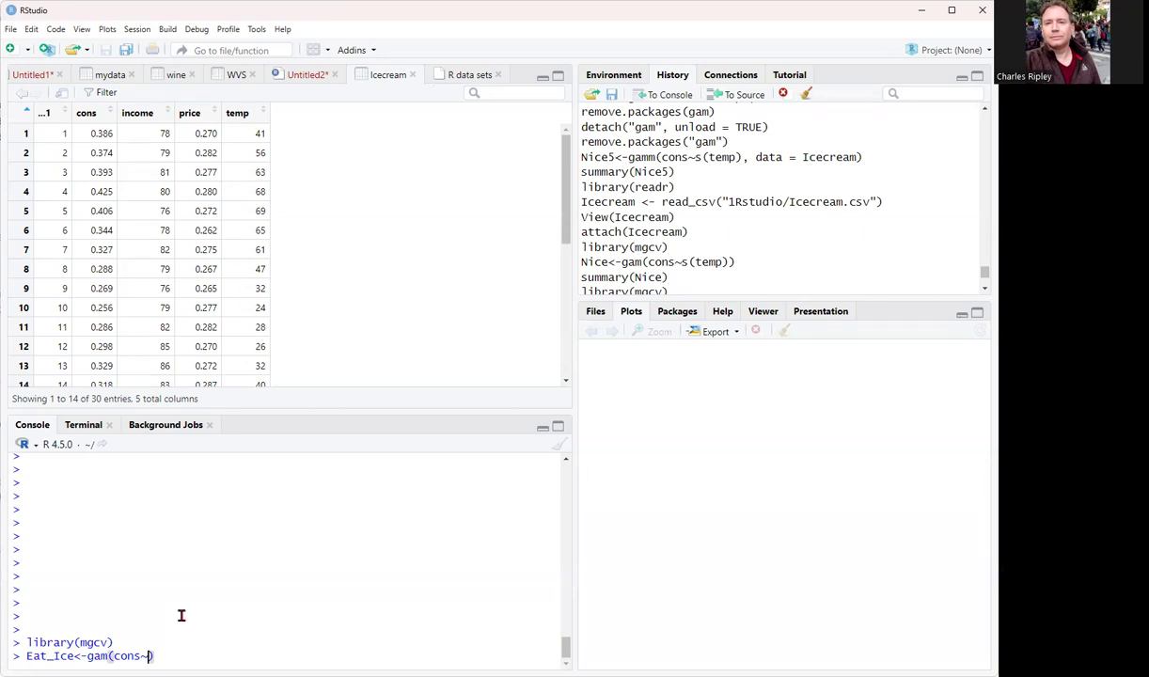
text(s()
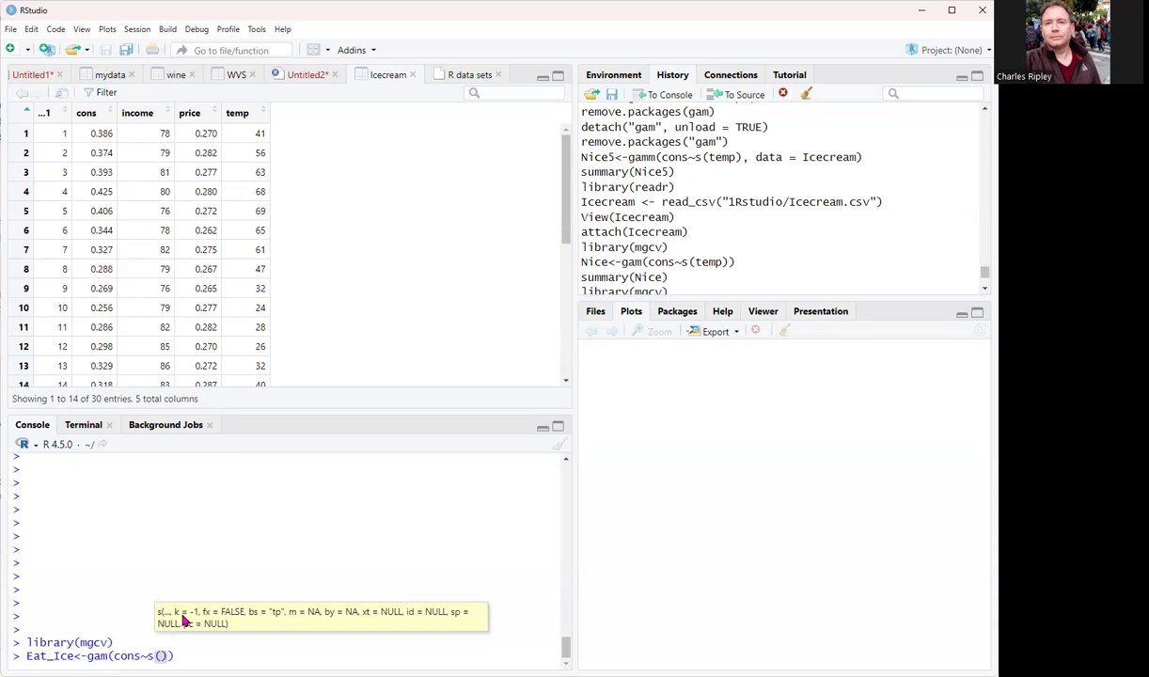
text(temp)
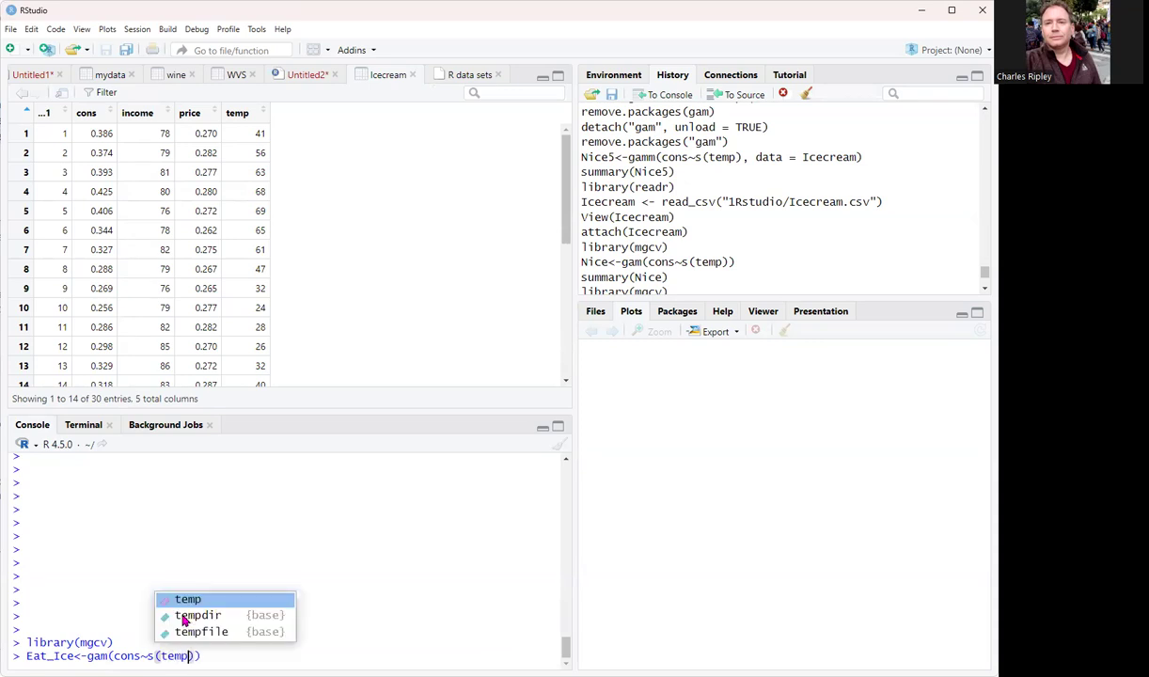
key(Escape)
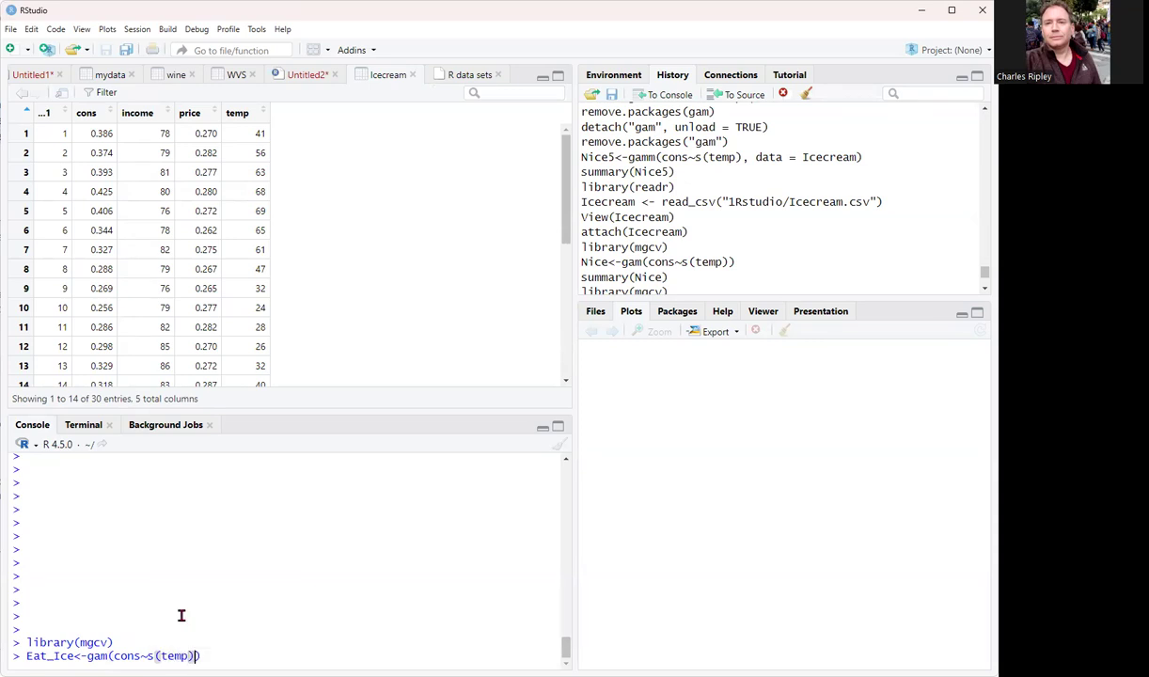
mouse_move(177, 609)
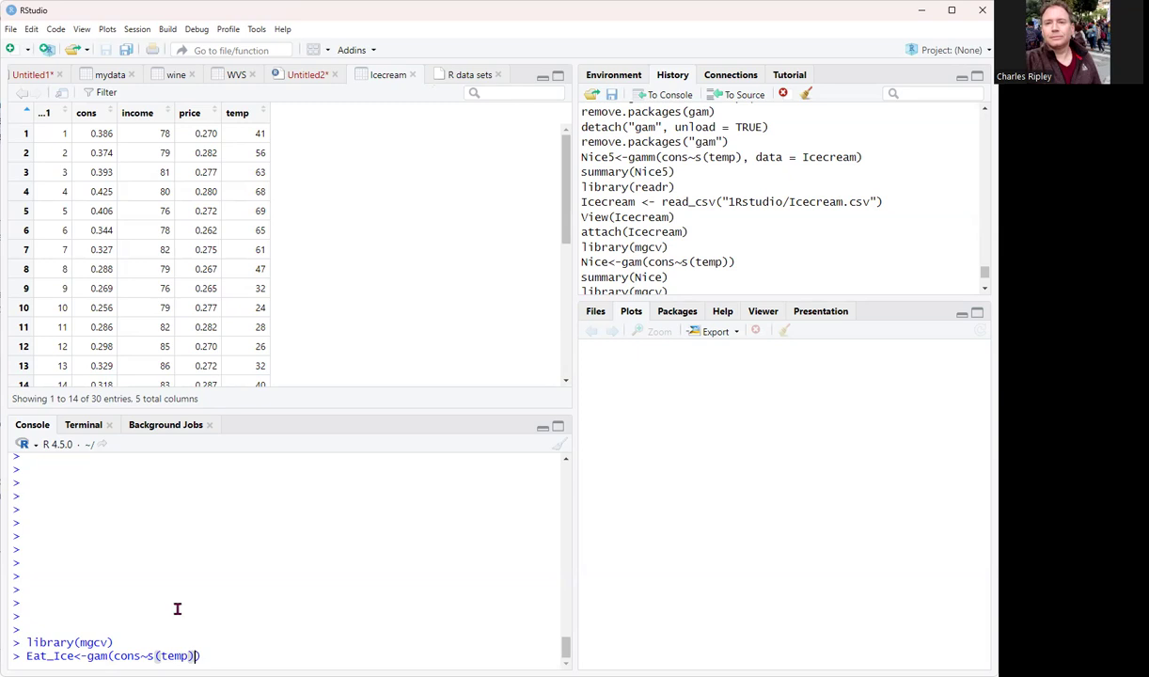
mouse_move(177, 609)
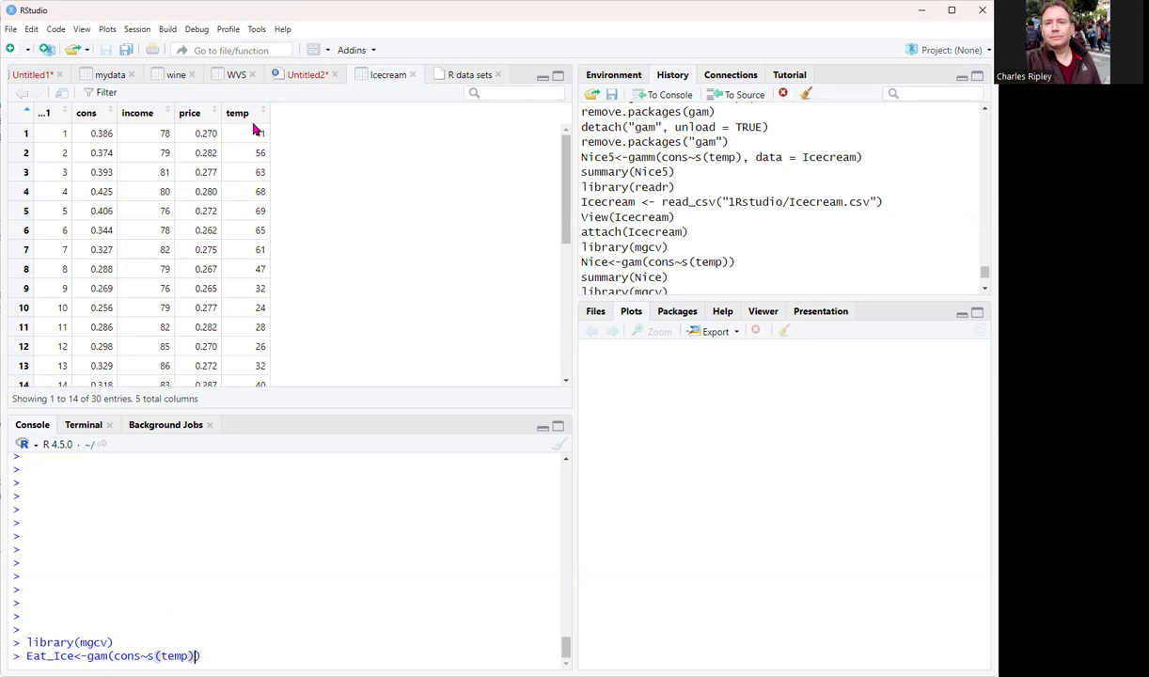
mouse_move(248, 654)
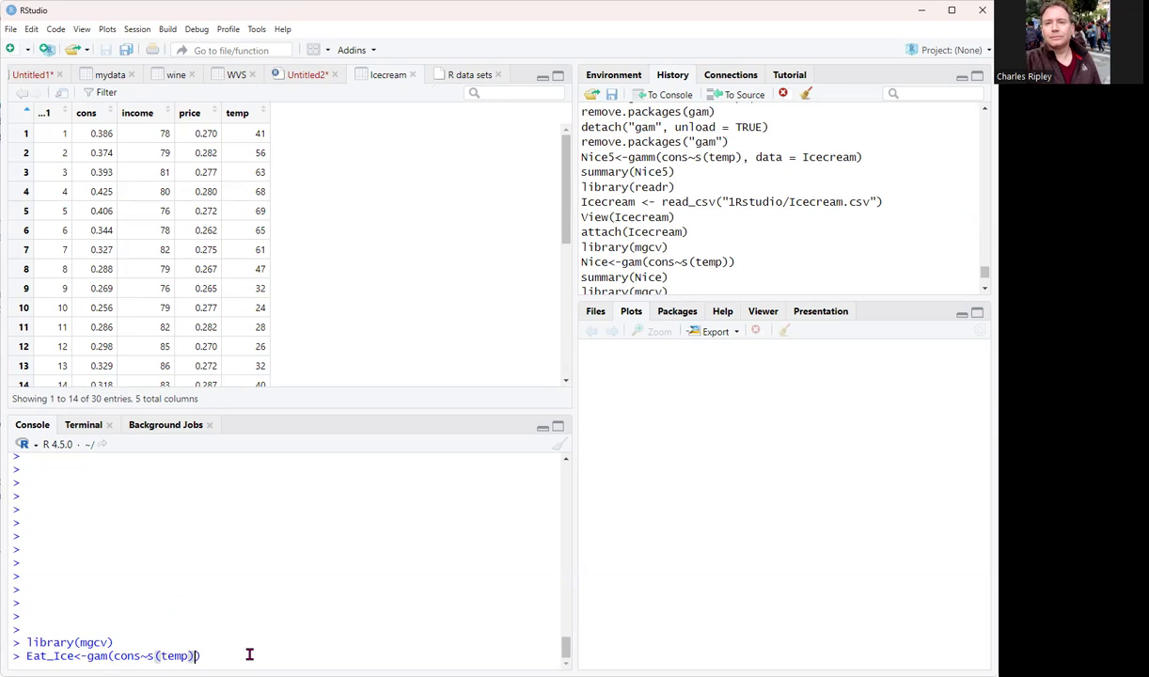
mouse_move(248, 120)
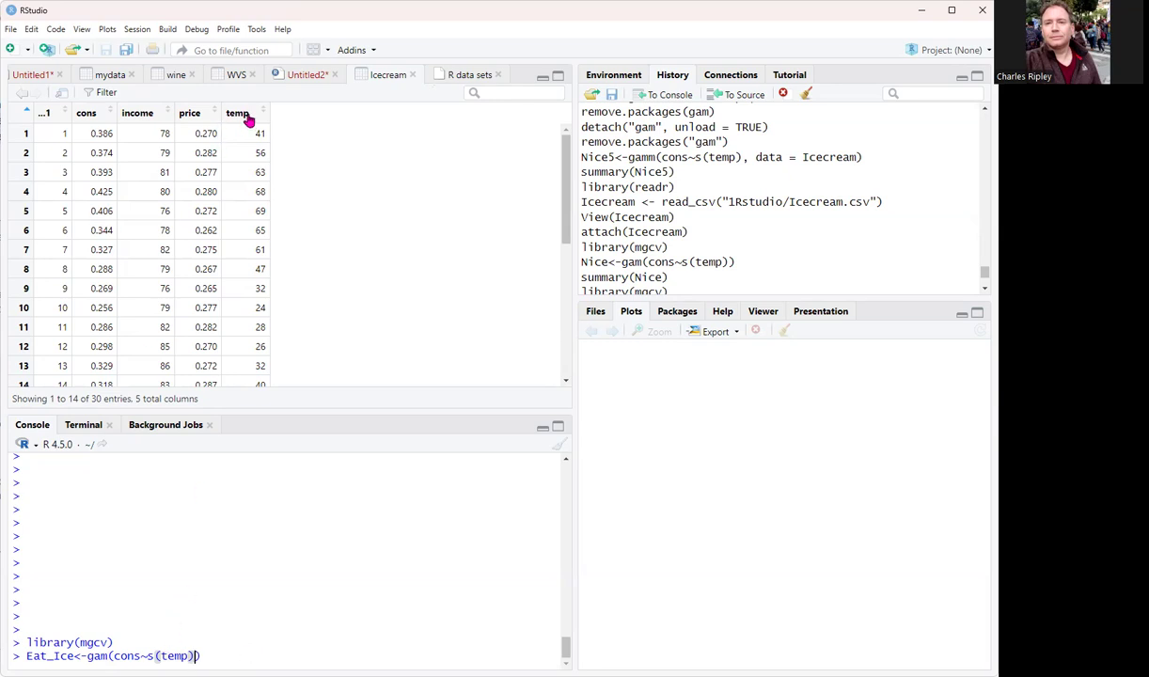
mouse_move(346, 259)
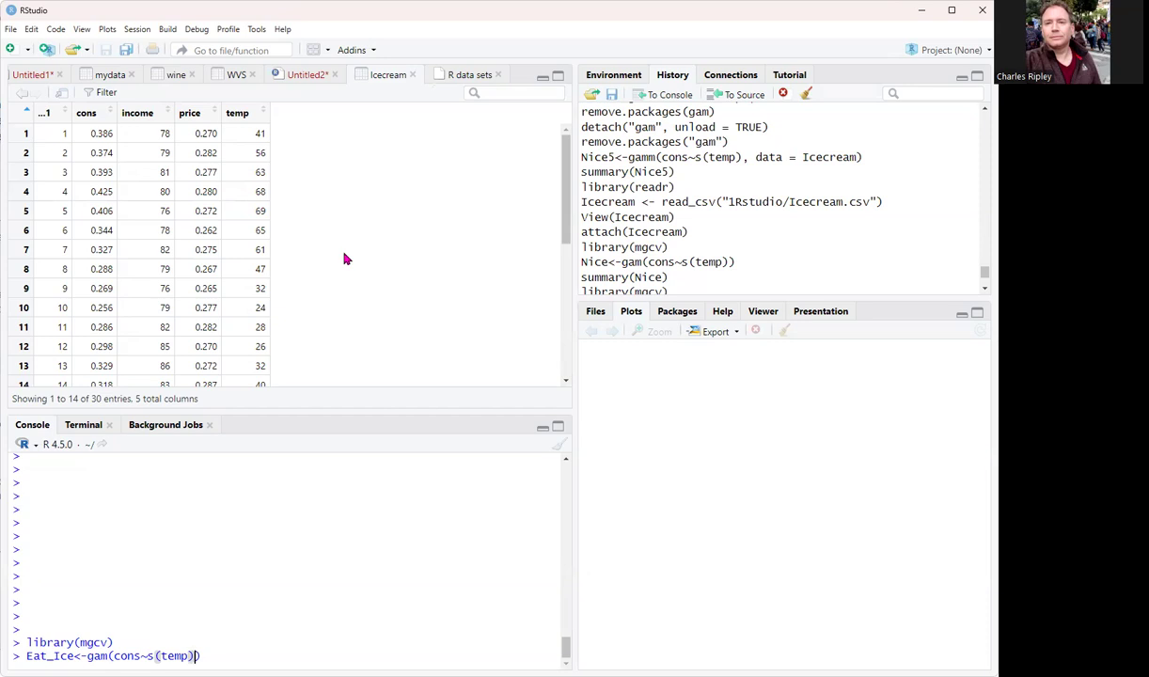
text(,)
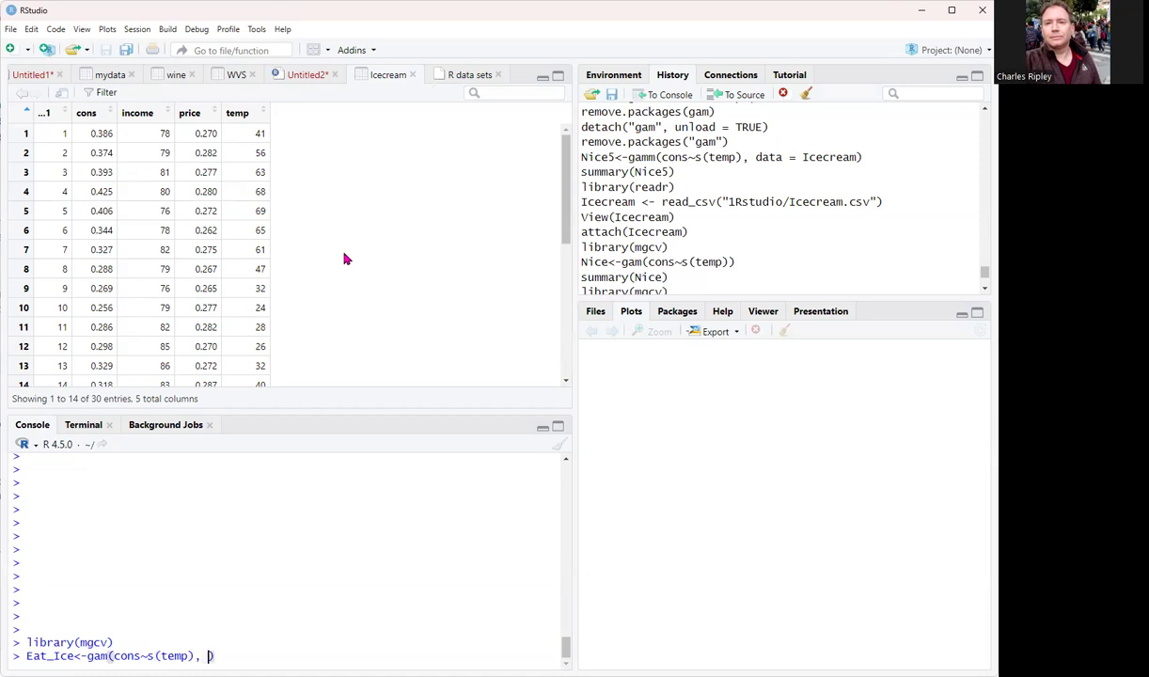
text(data=icecream)
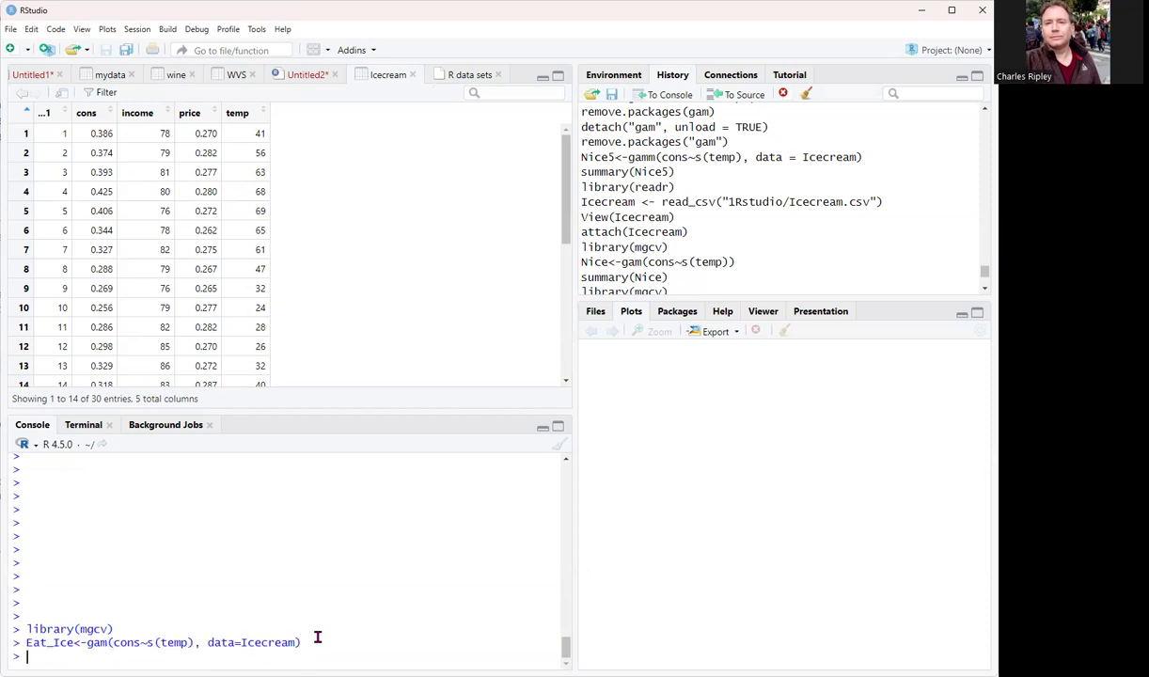
text(summary(Eat_Ice)
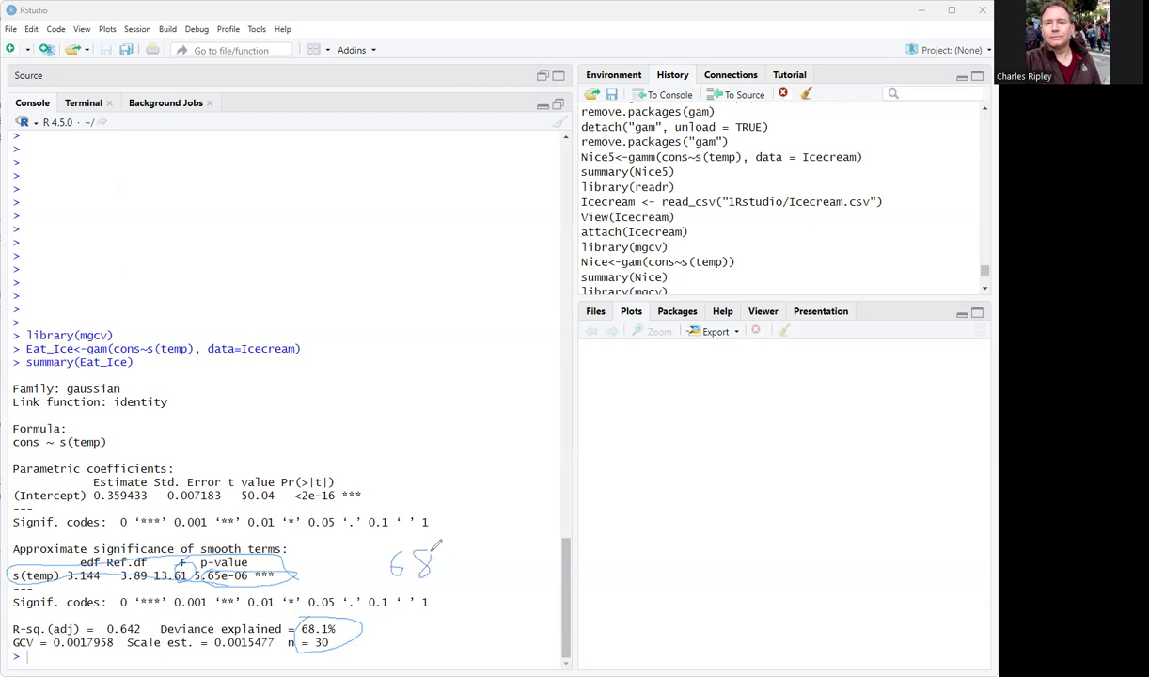
mouse_move(349, 568)
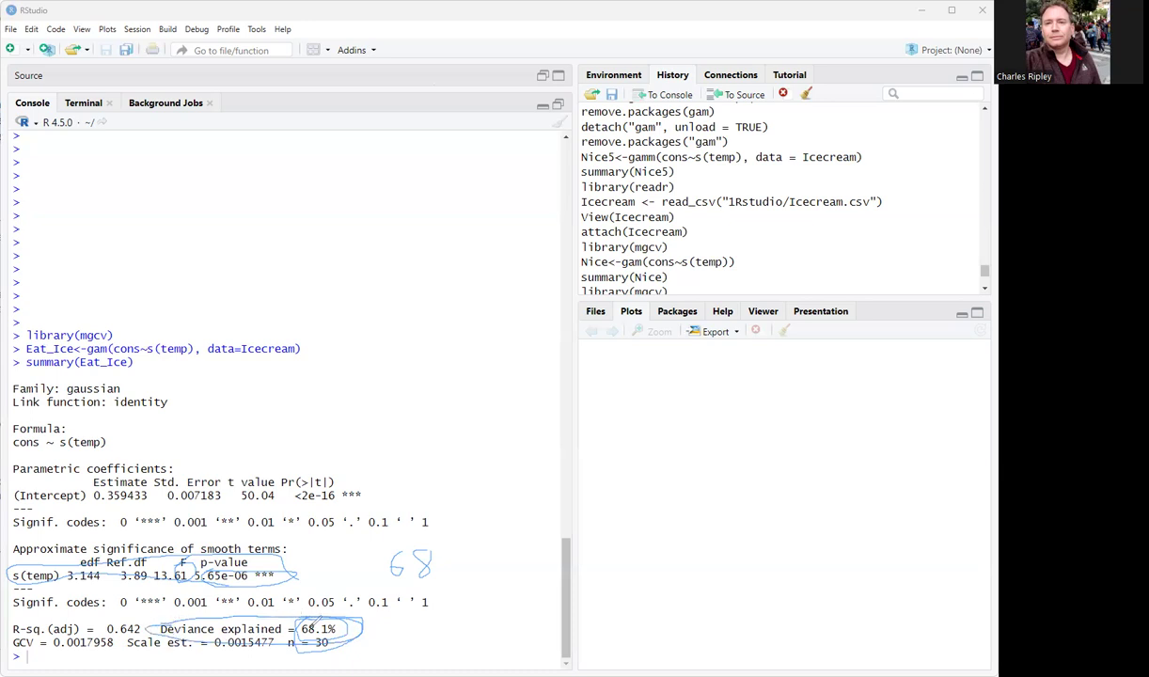
mouse_move(462, 320)
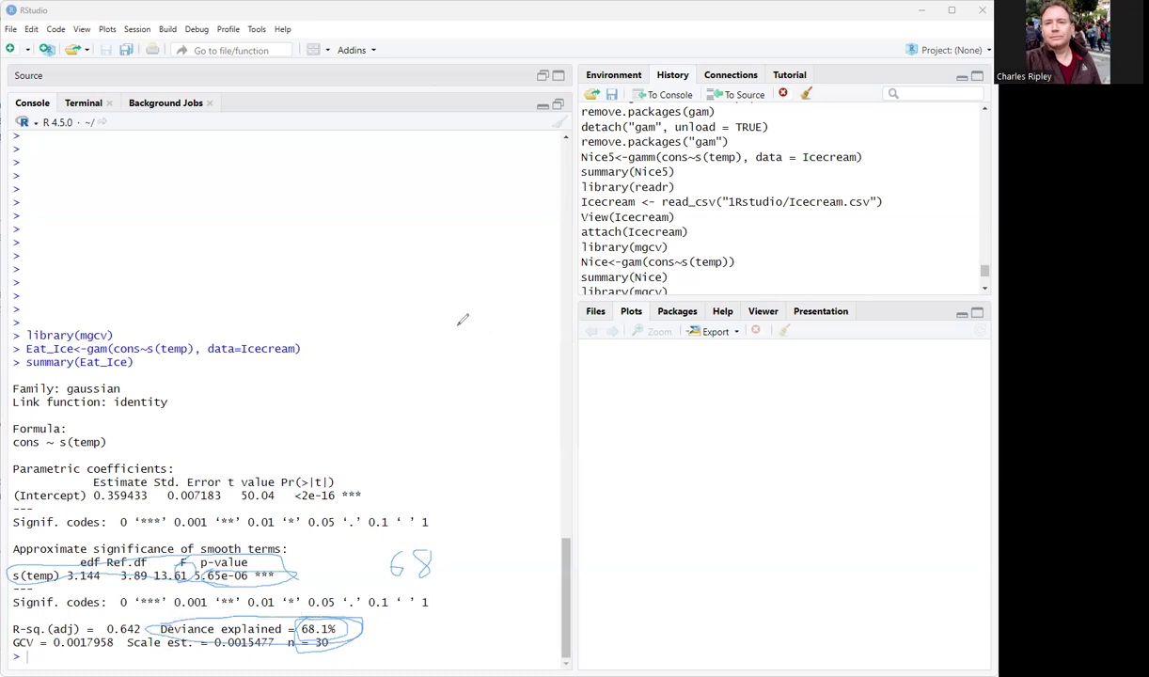